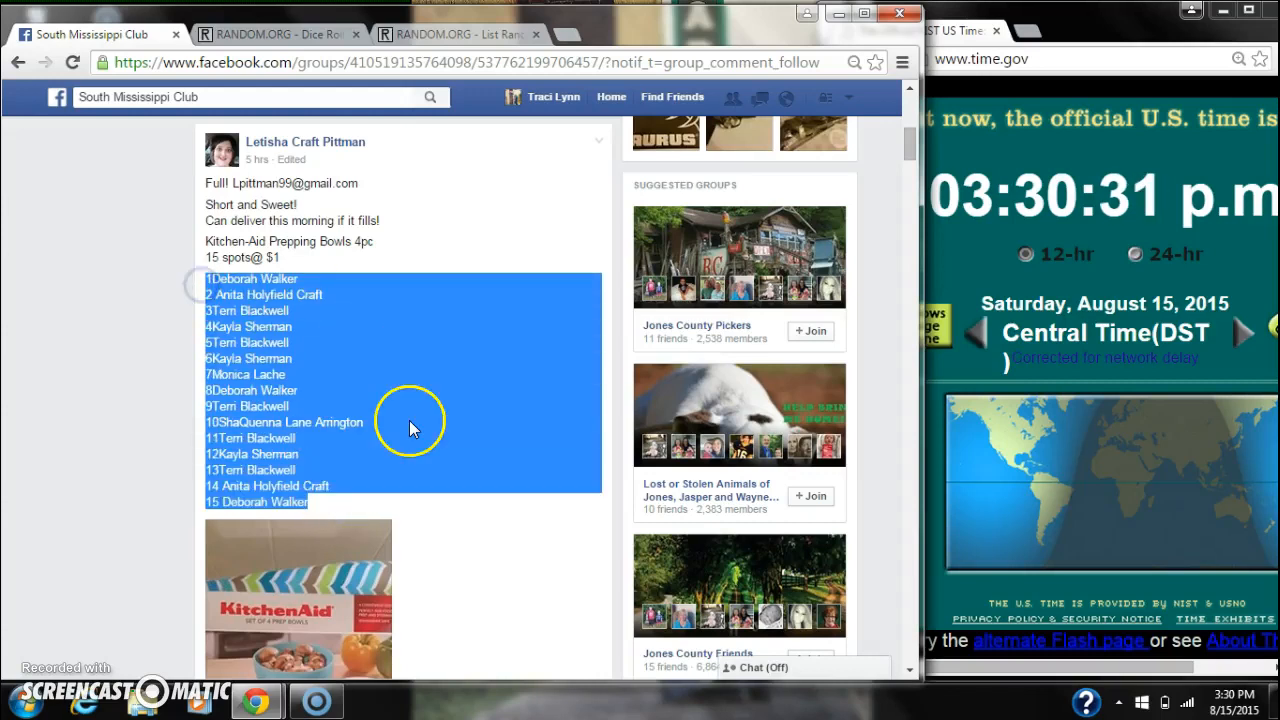
Step: Copy the post's 15-spot list, roll two dice on the Dice Roller, and go to the List Randomizer
right_click(420, 430)
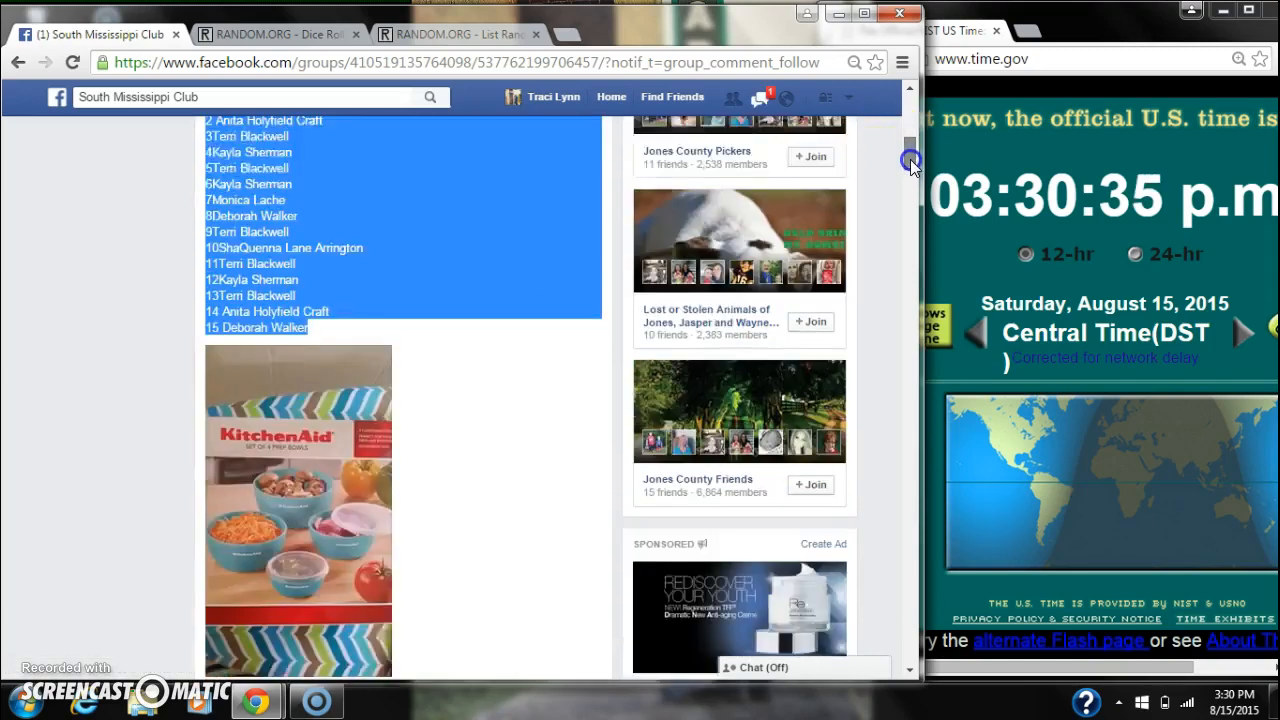
scroll(down, 3)
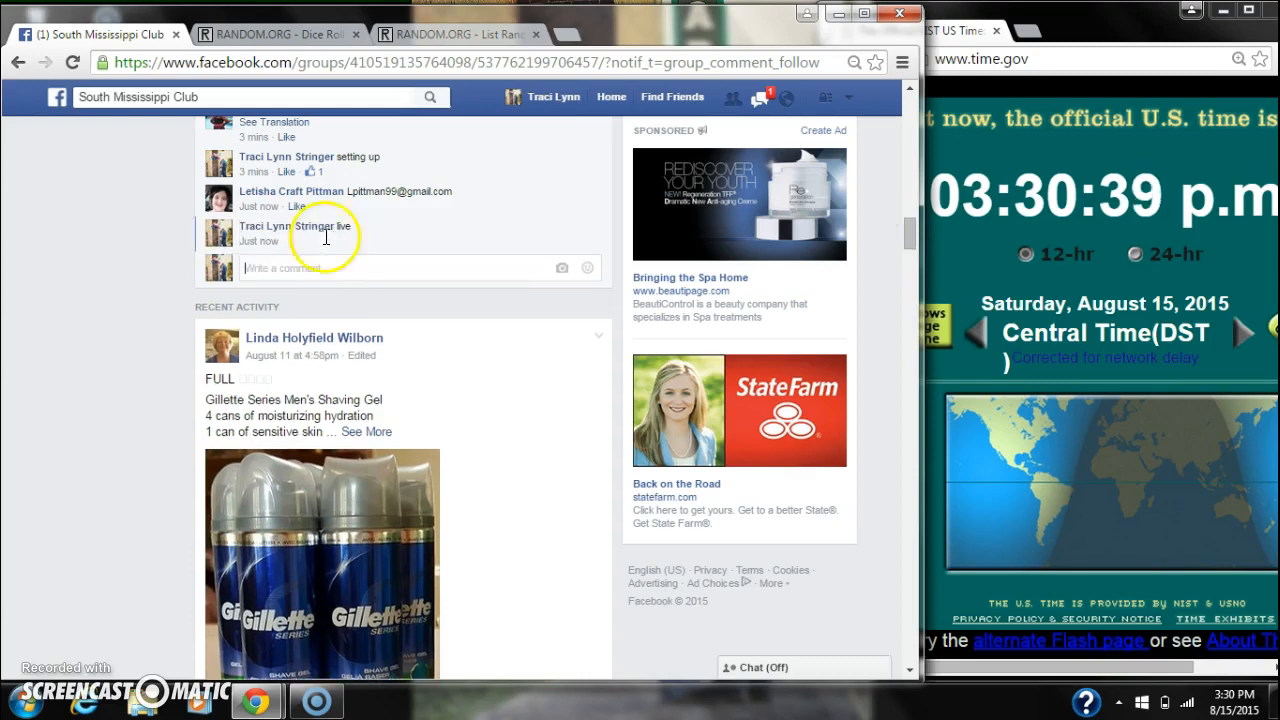
mouse_move(260, 240)
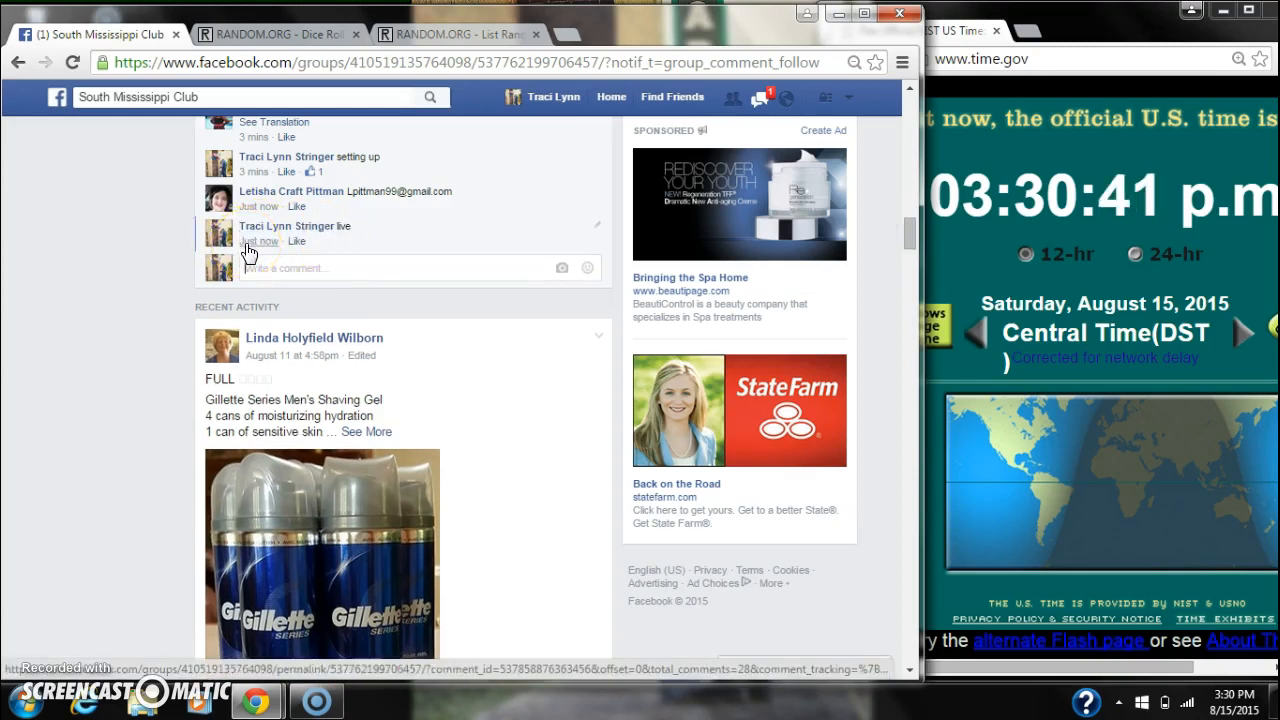
mouse_move(260, 240)
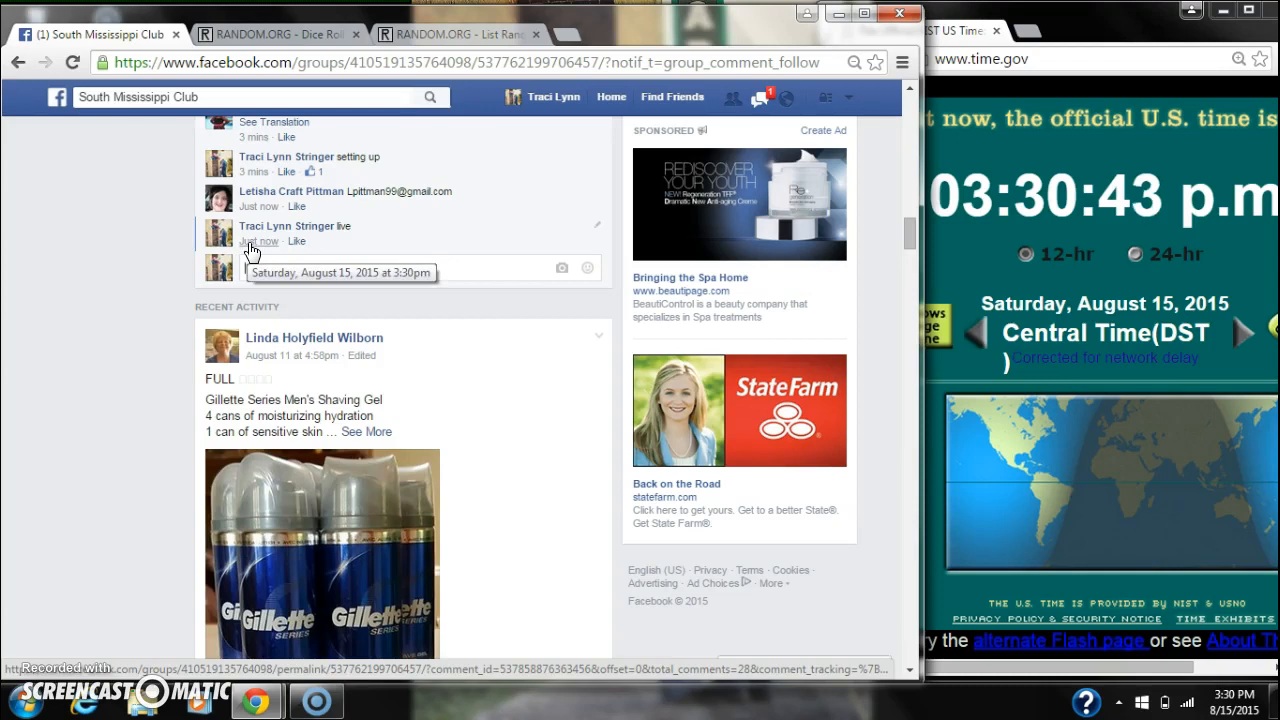
click(1232, 704)
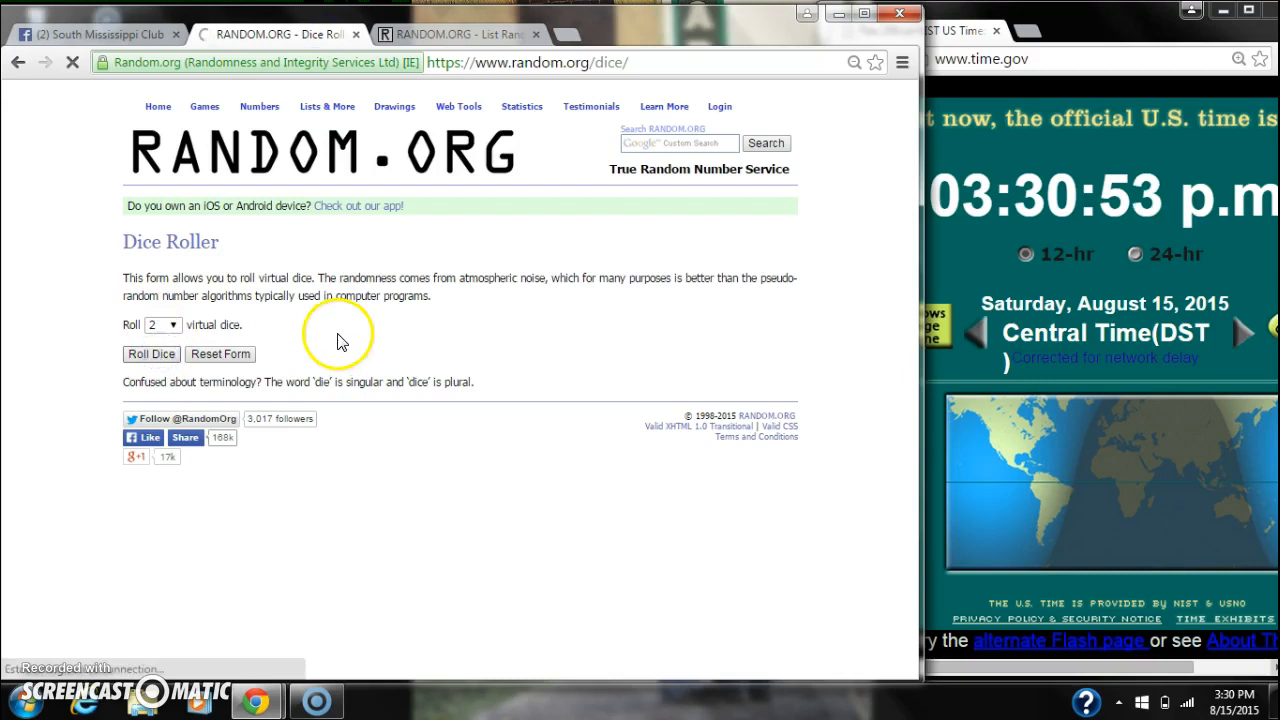
click(394, 106)
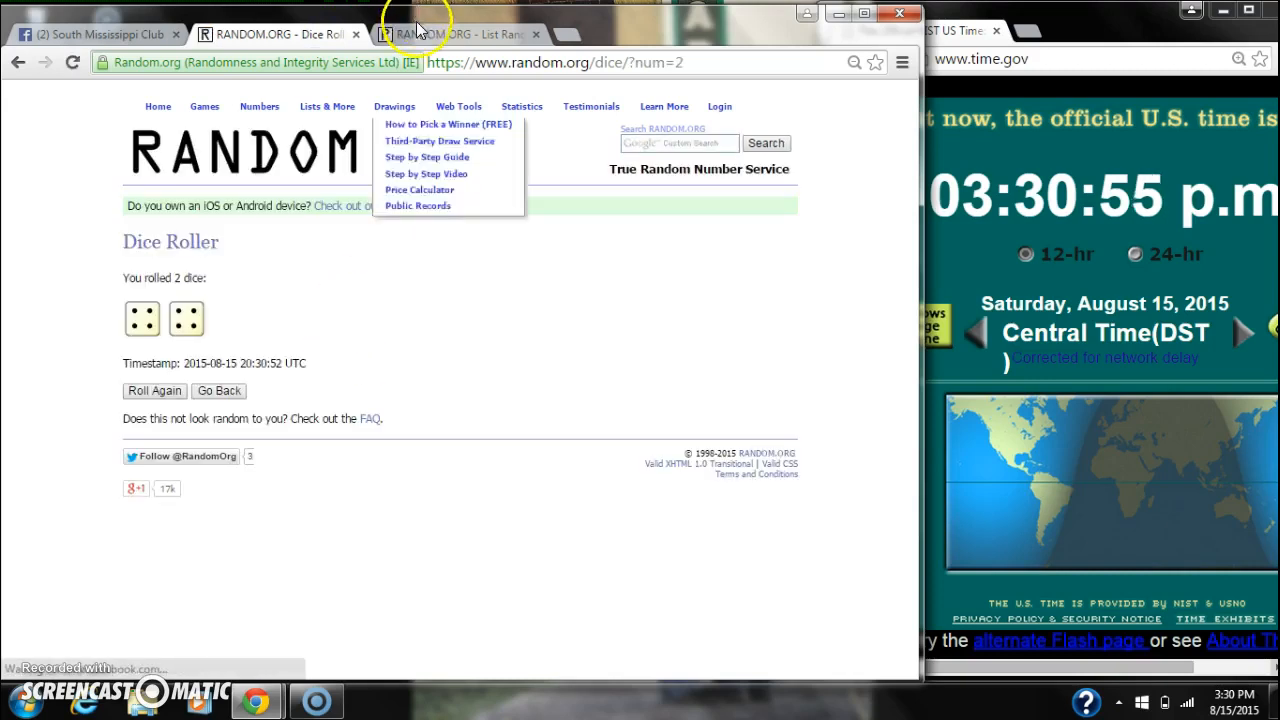
click(460, 32)
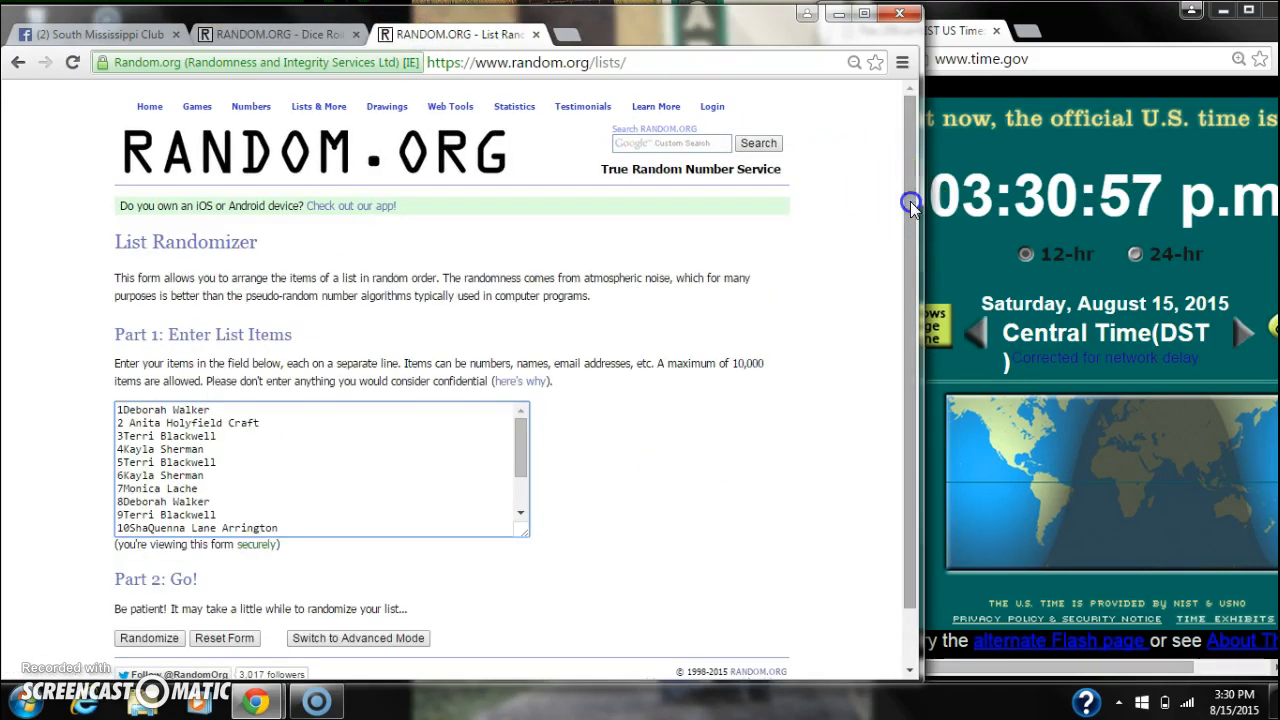
Step: Randomize the 15-name list once and check the dice roll result
scroll(down, 3)
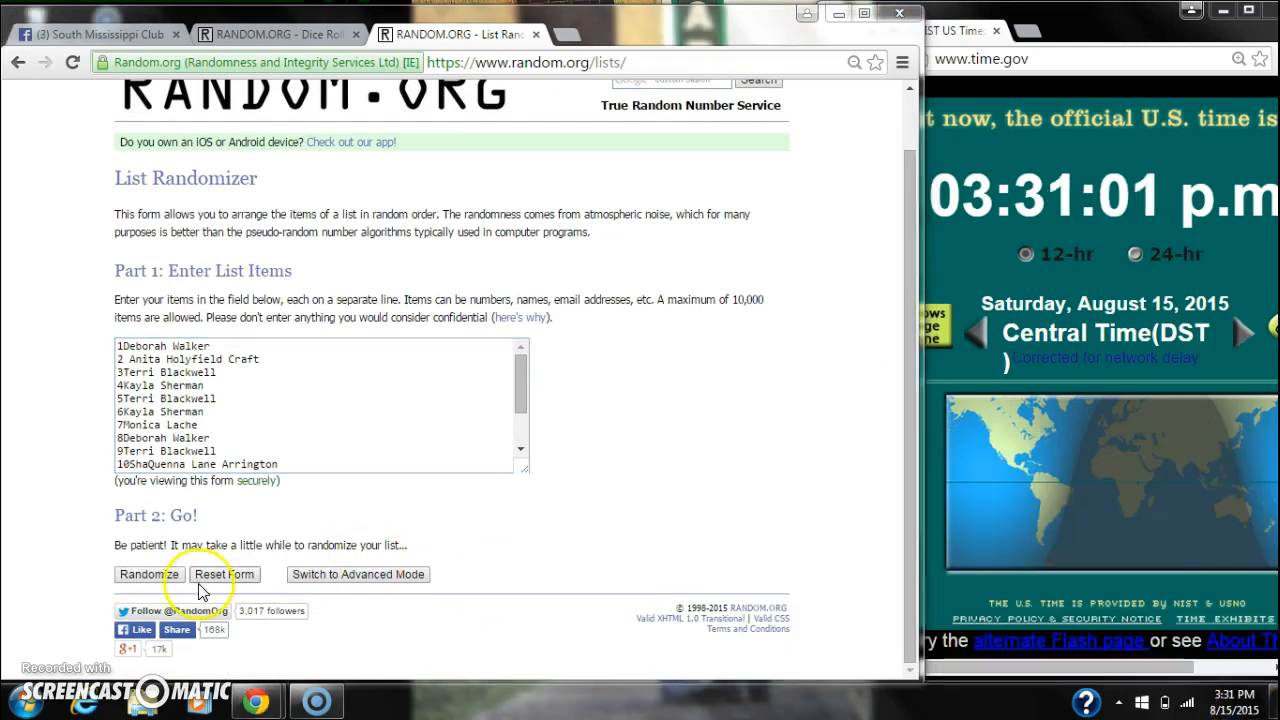
click(148, 574)
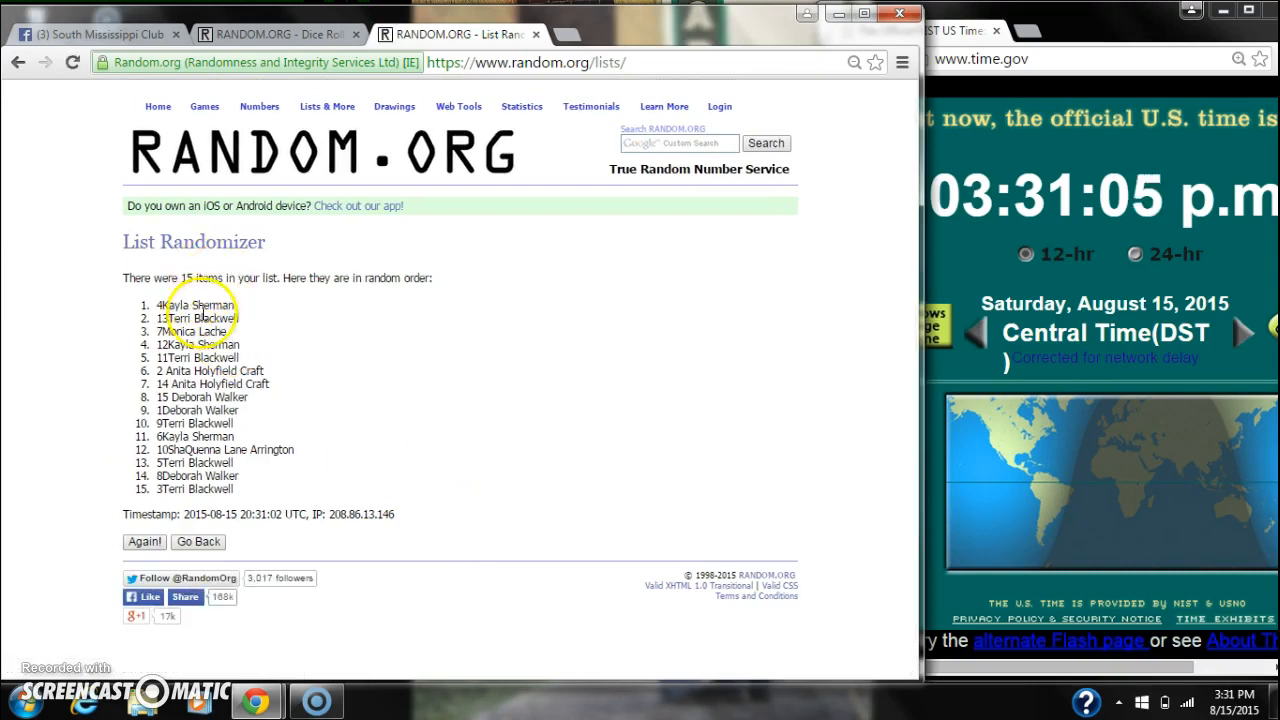
mouse_move(276, 328)
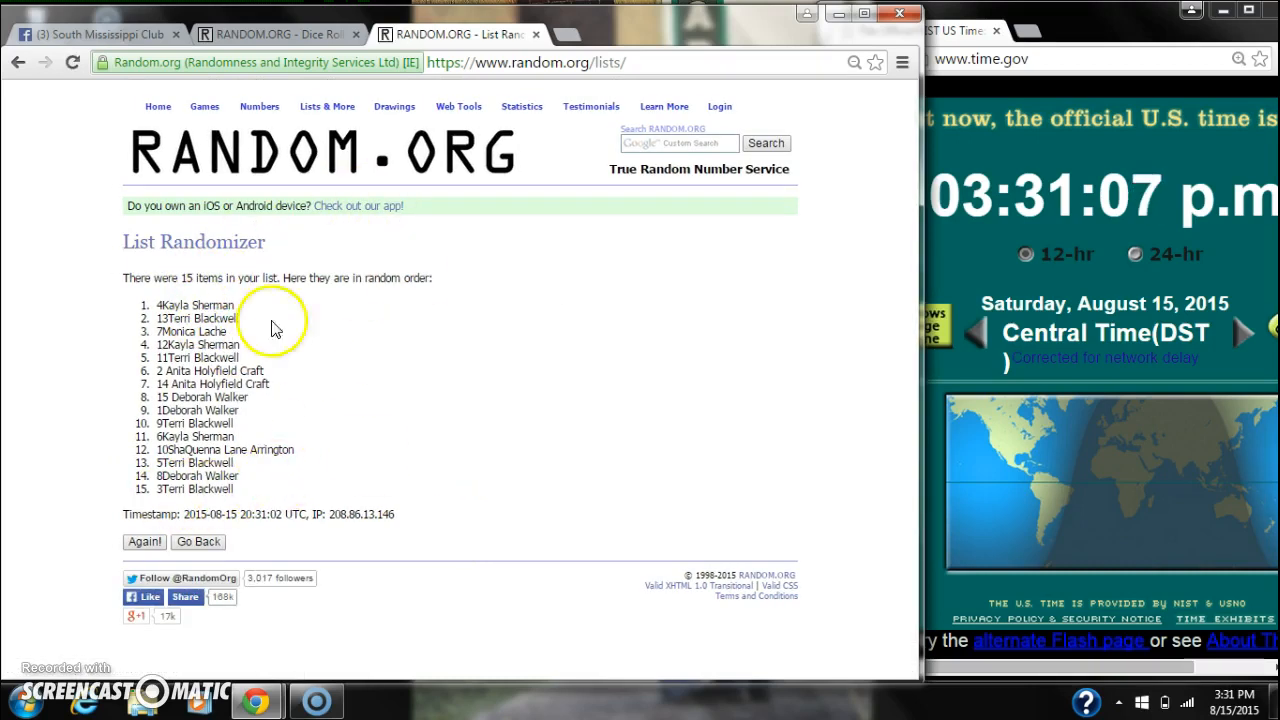
click(270, 32)
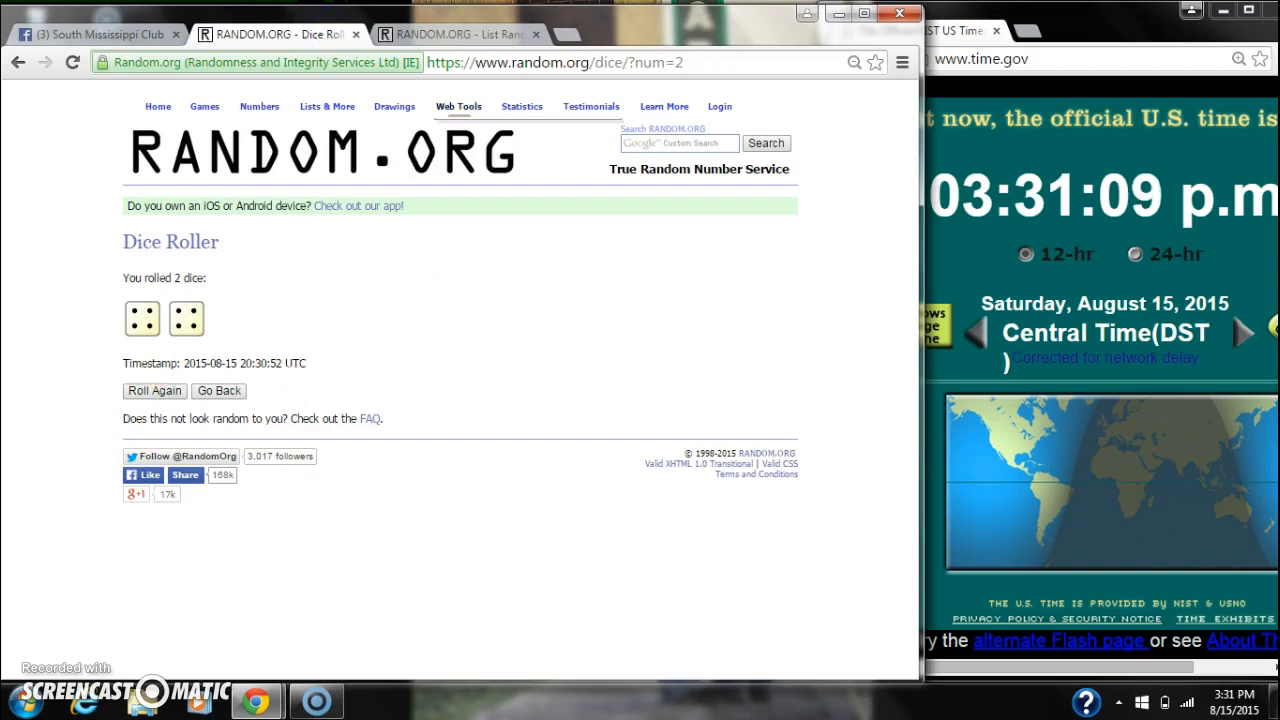
click(456, 32)
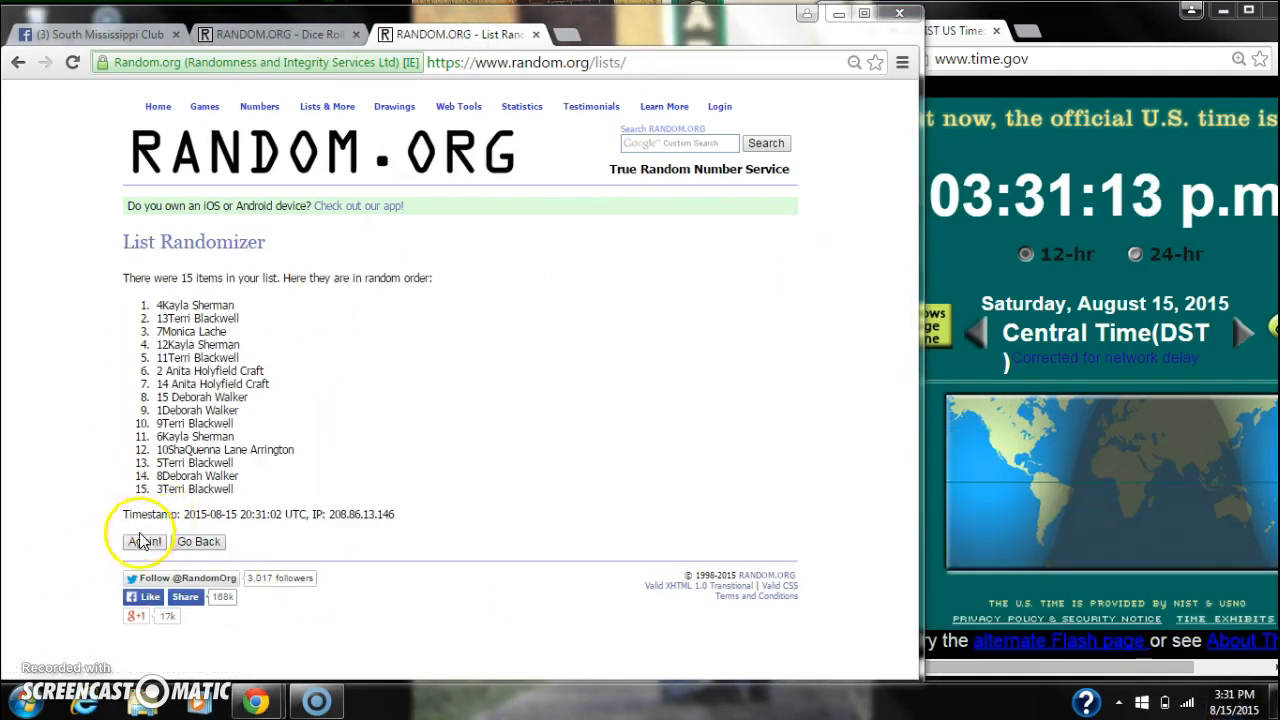
Step: Reshuffle the list six more times with Again! until it reads randomized 7 times
click(144, 540)
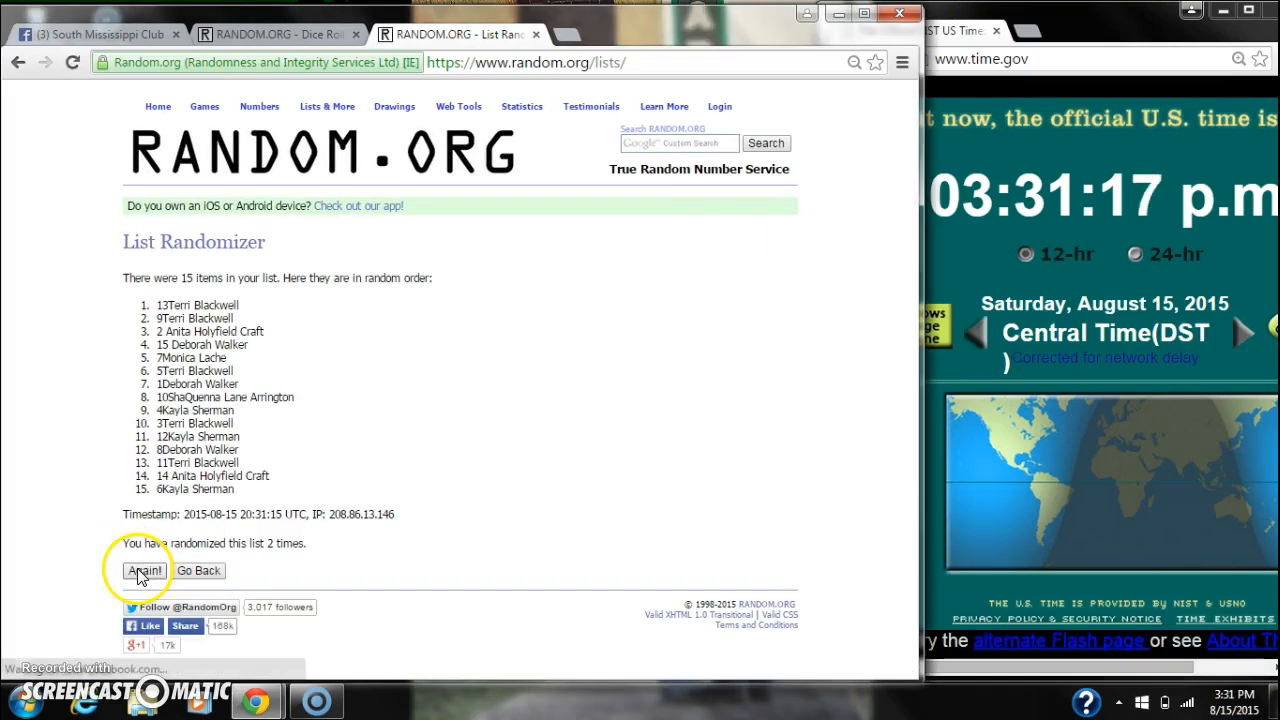
click(144, 570)
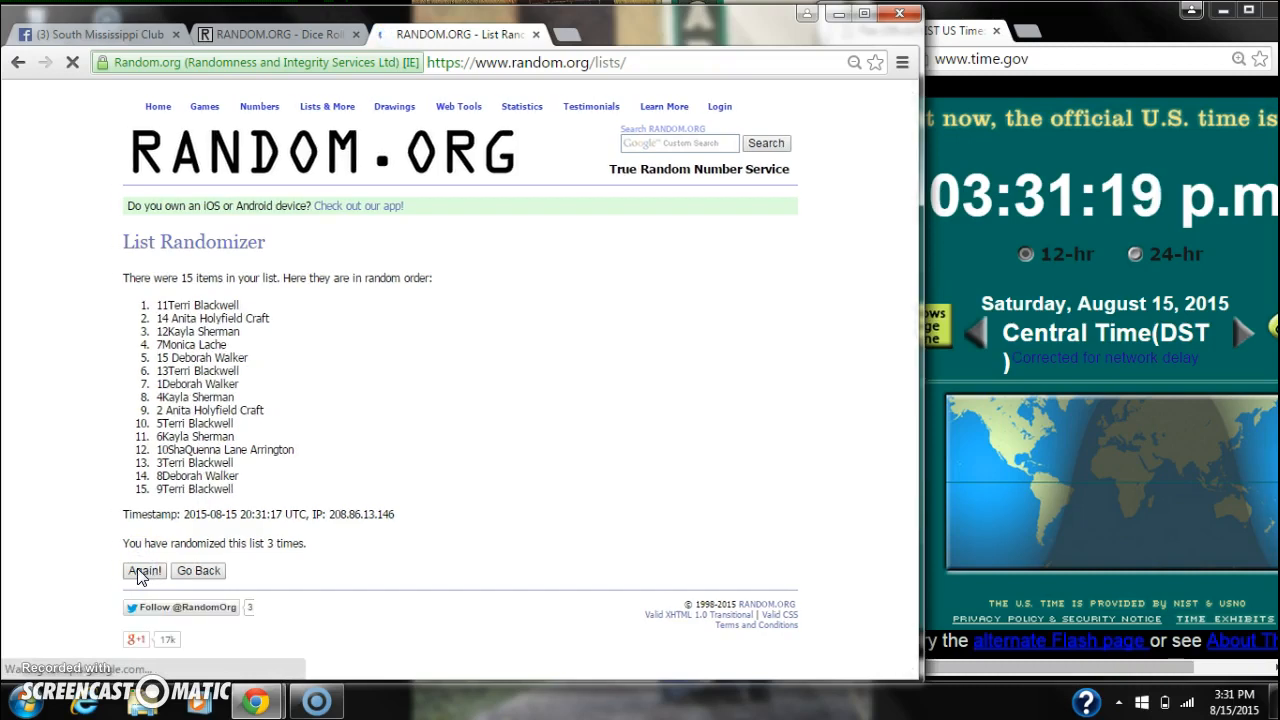
click(144, 570)
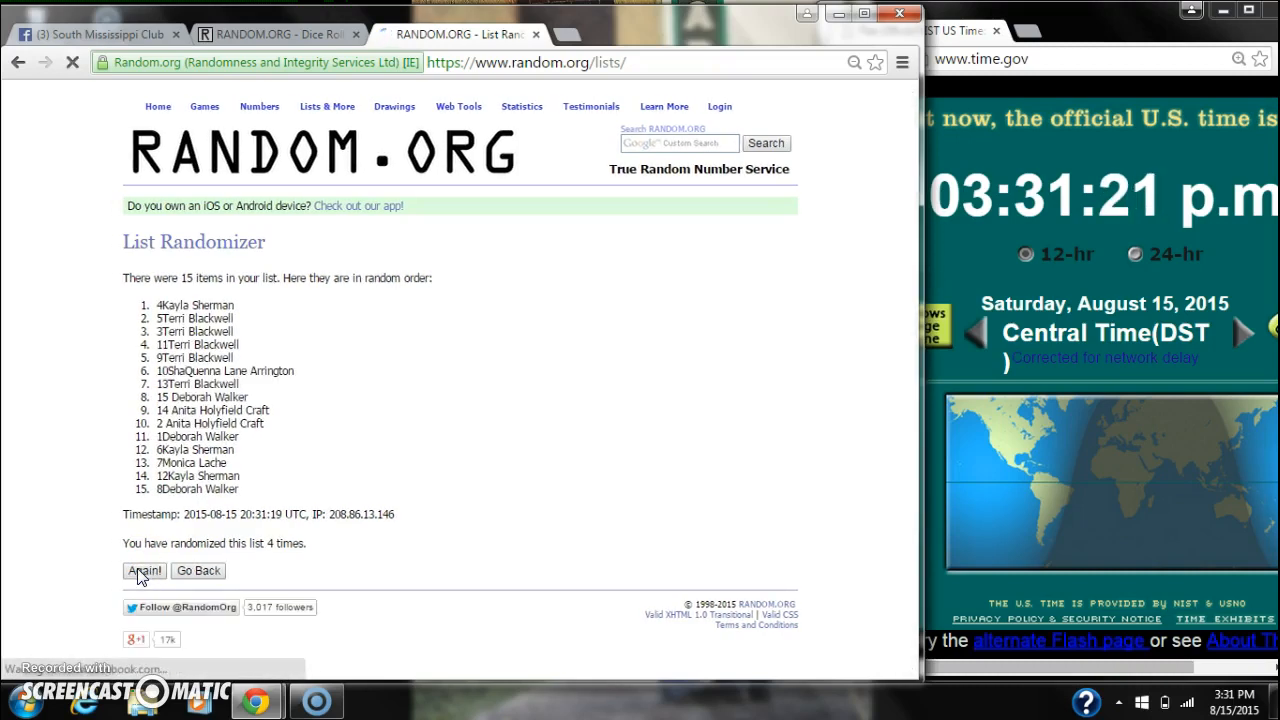
click(136, 570)
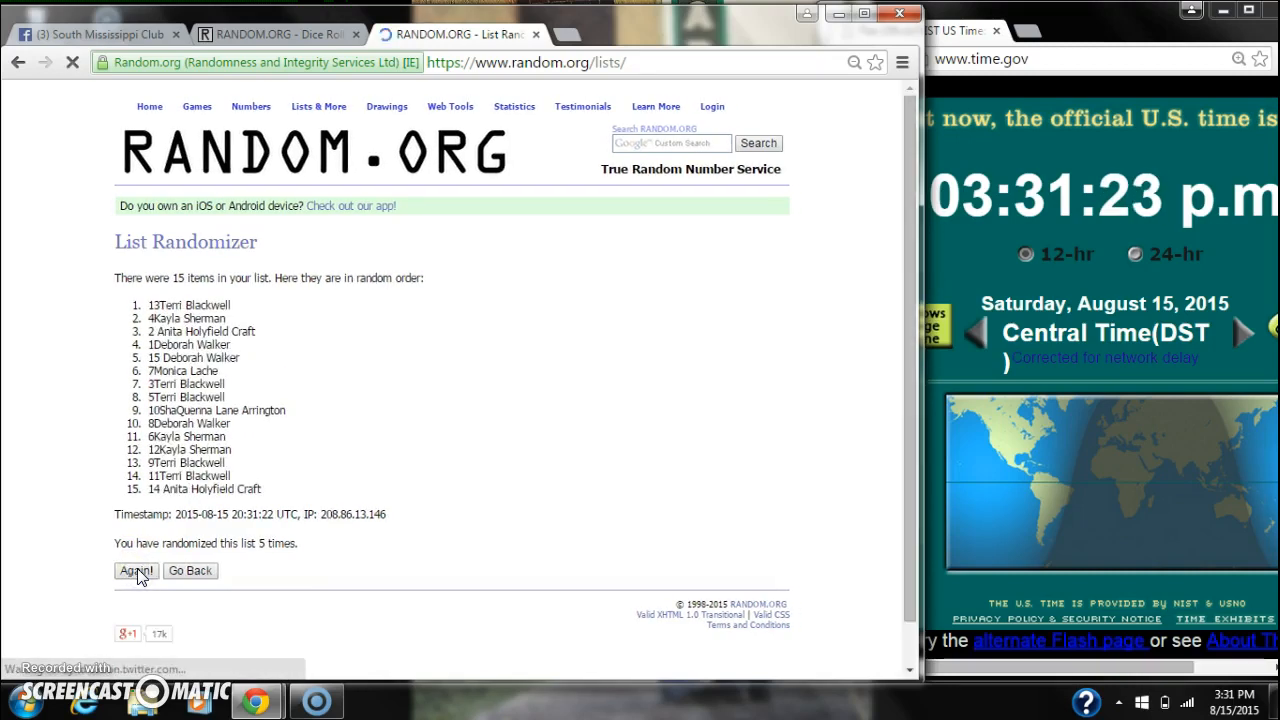
click(136, 570)
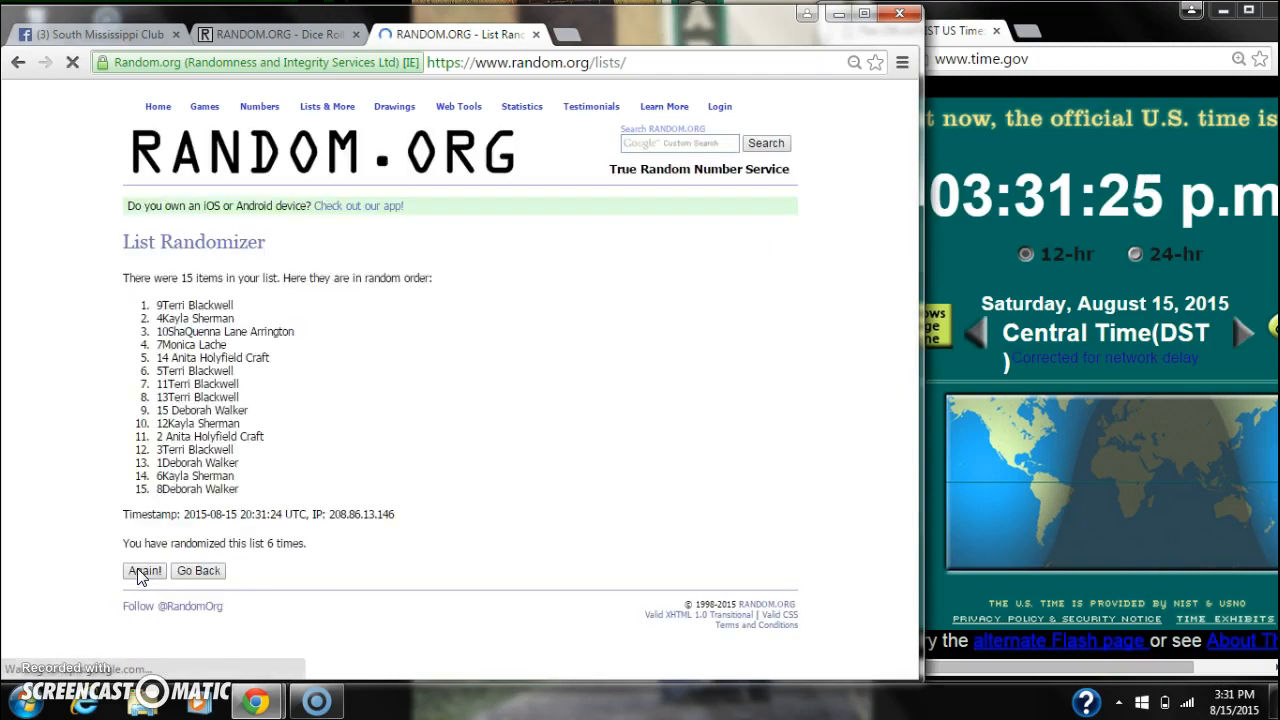
click(144, 570)
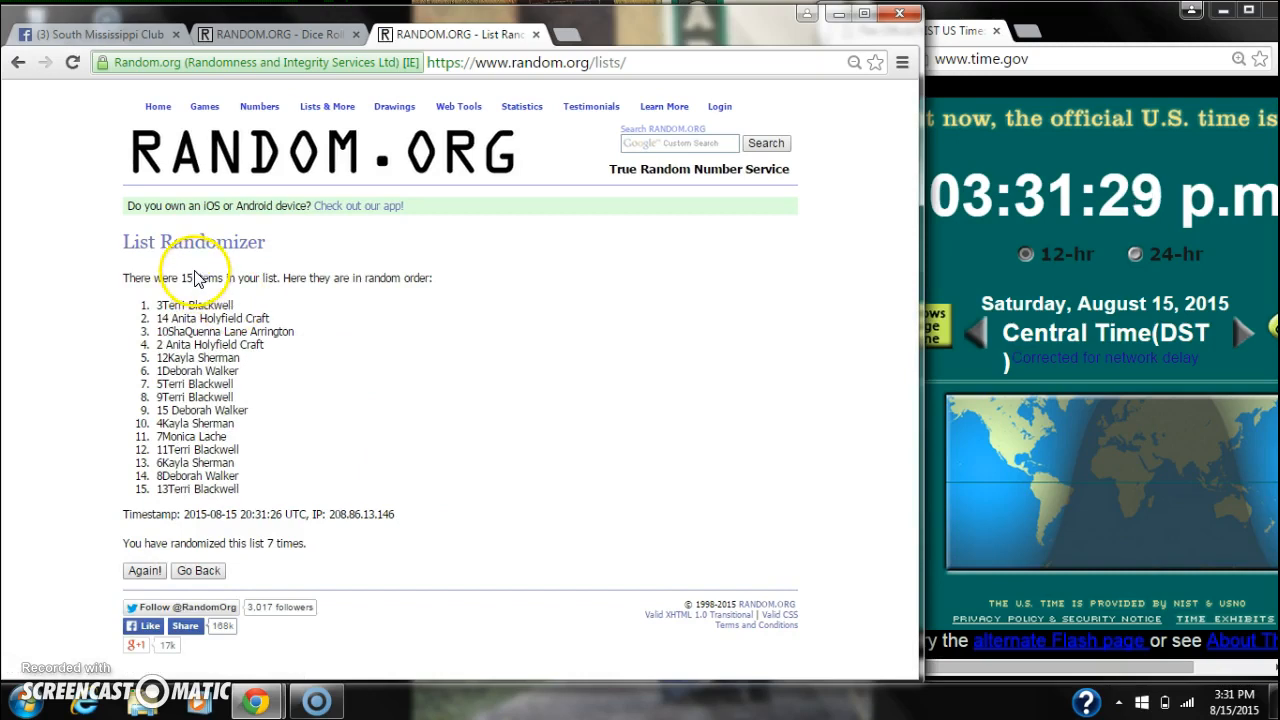
mouse_move(308, 450)
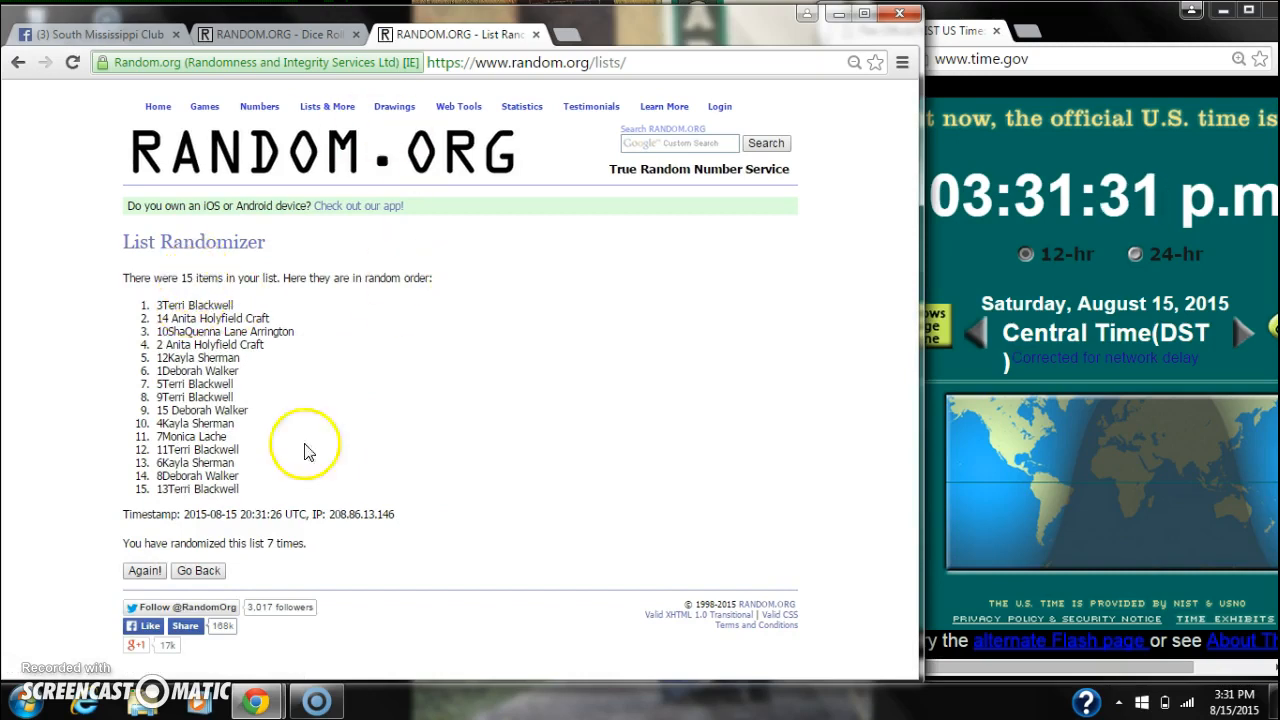
mouse_move(264, 556)
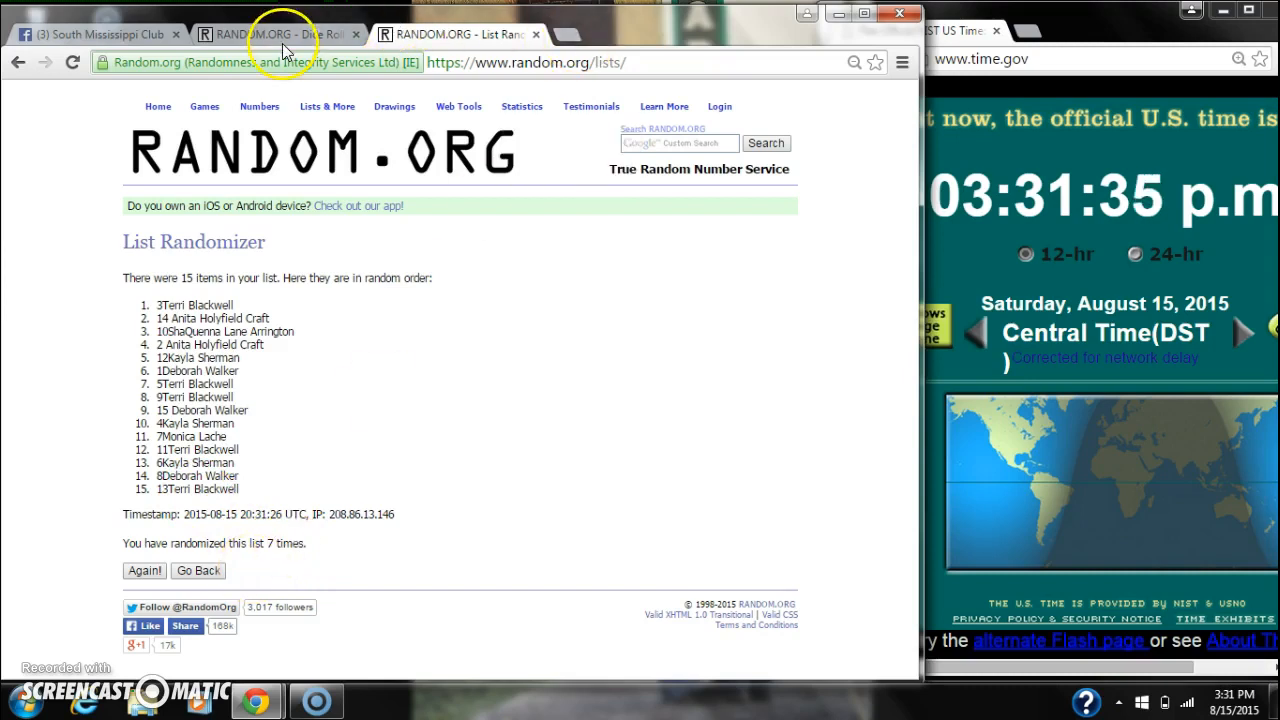
Step: Check the dice, randomize an eighth time, highlight the spot 1 winner's name, and return to Facebook
click(276, 34)
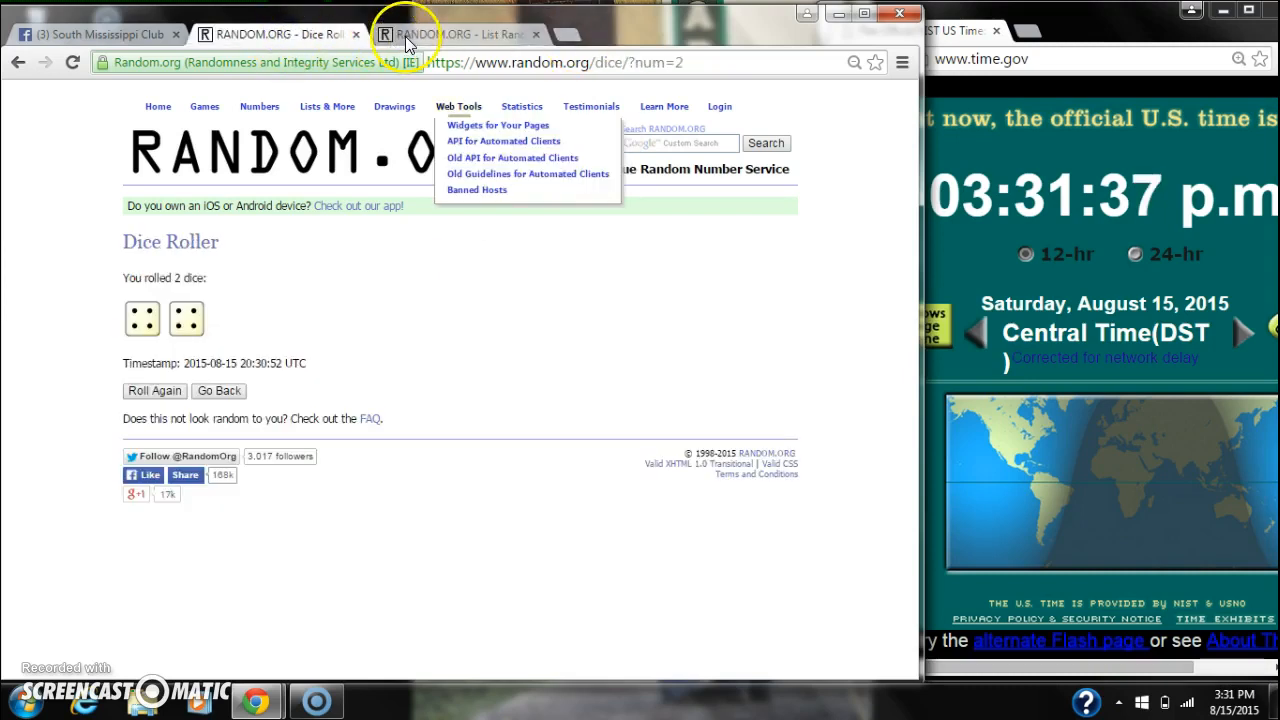
click(456, 32)
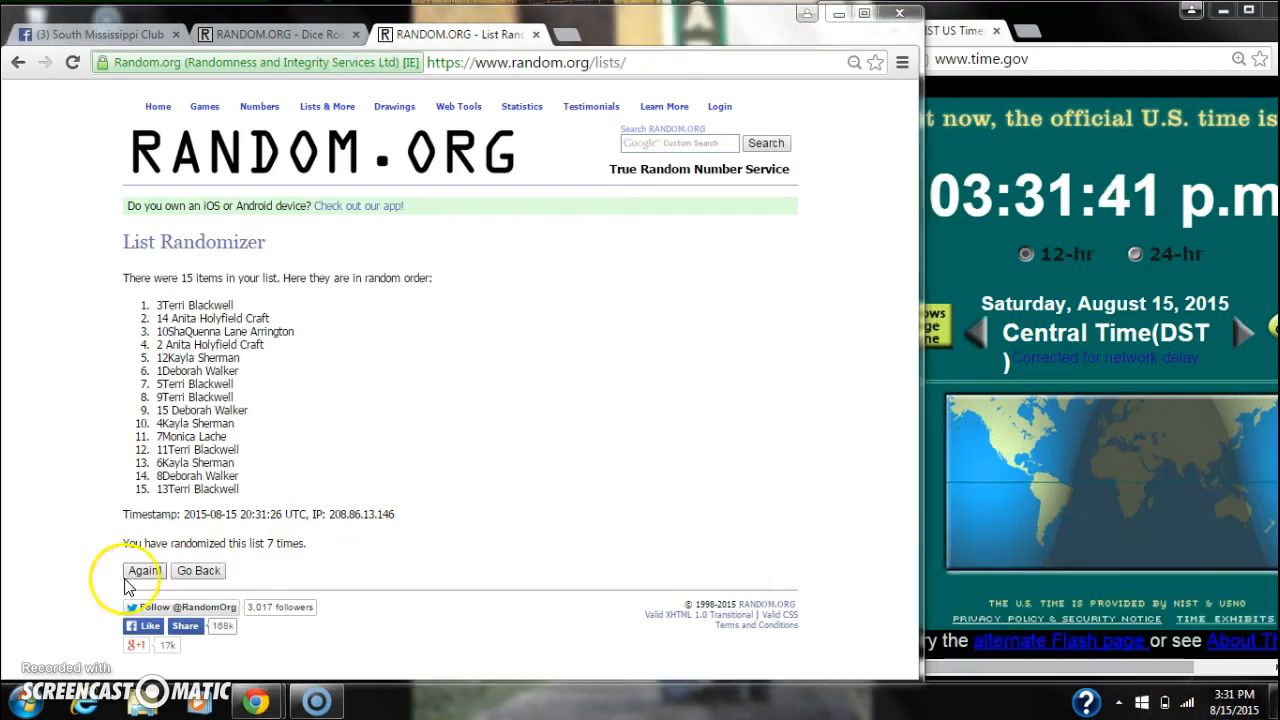
click(144, 570)
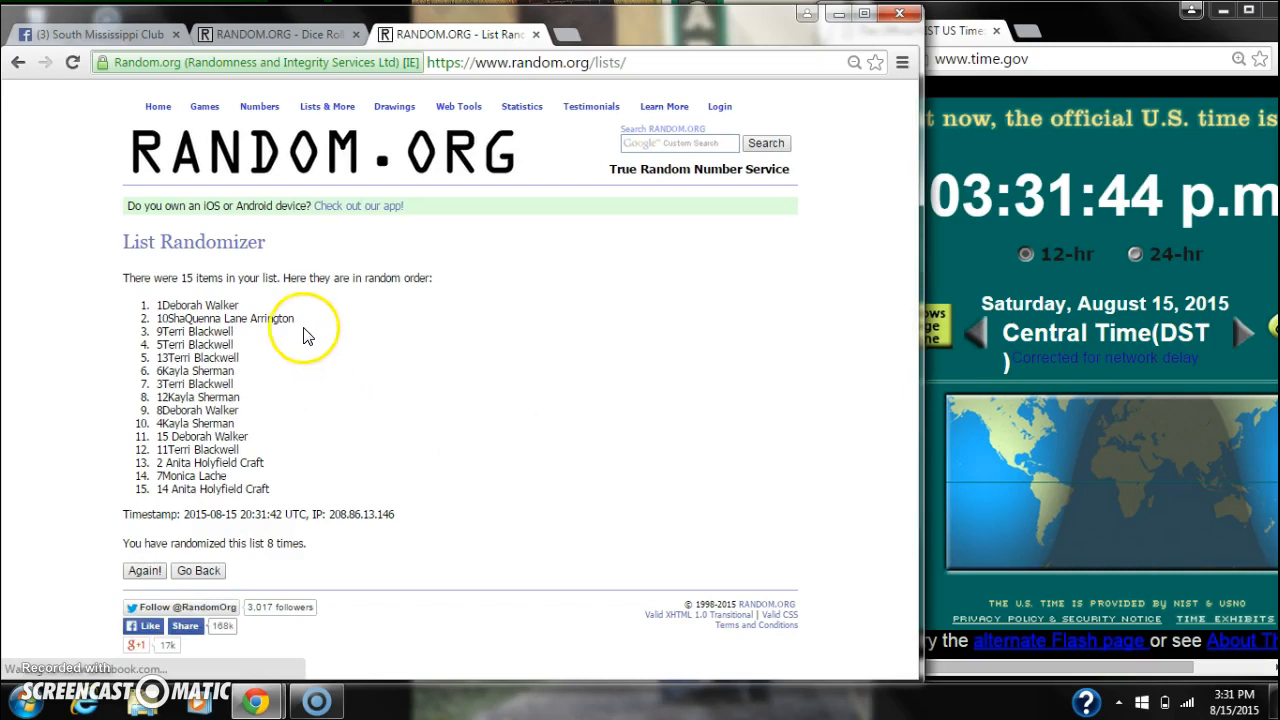
double_click(196, 304)
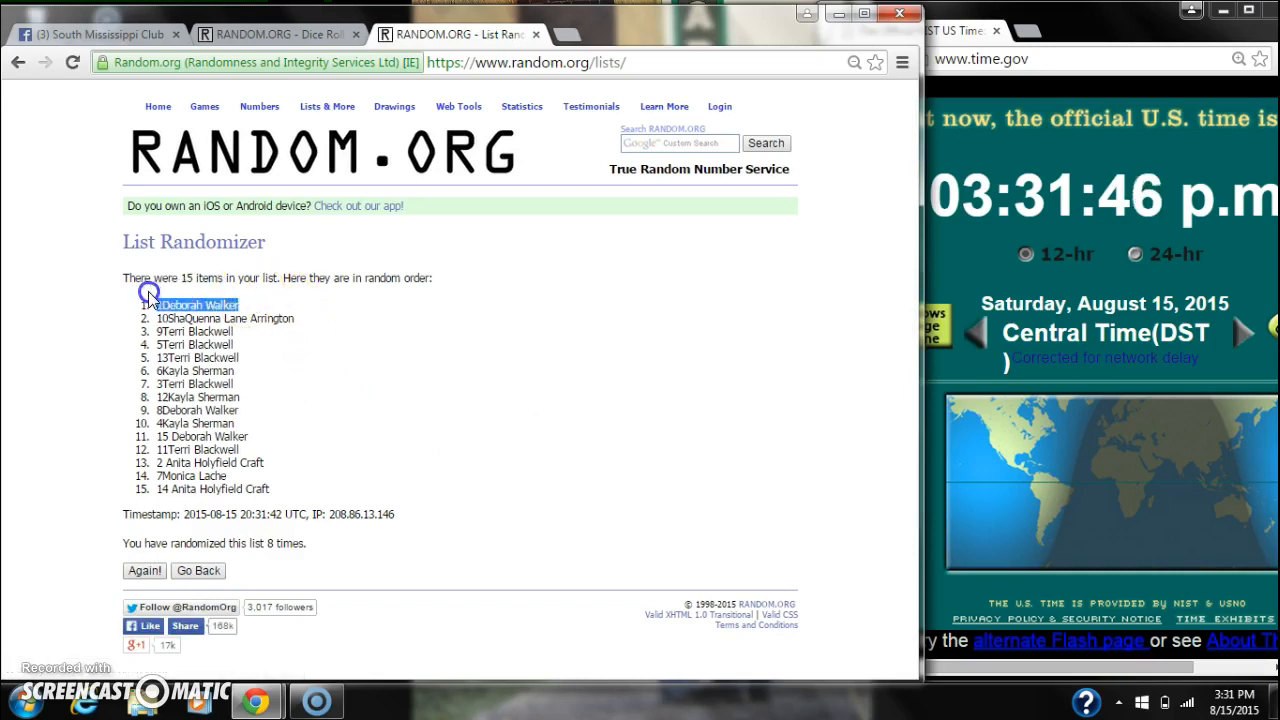
mouse_move(212, 270)
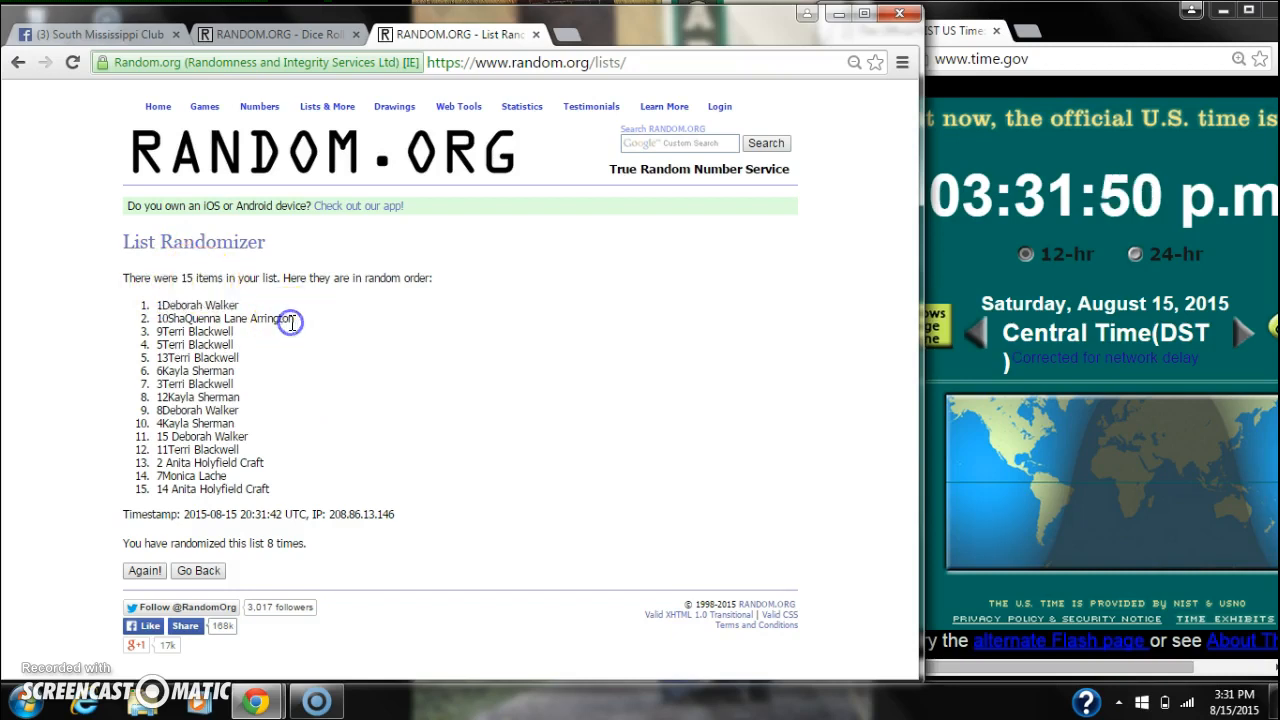
mouse_move(286, 34)
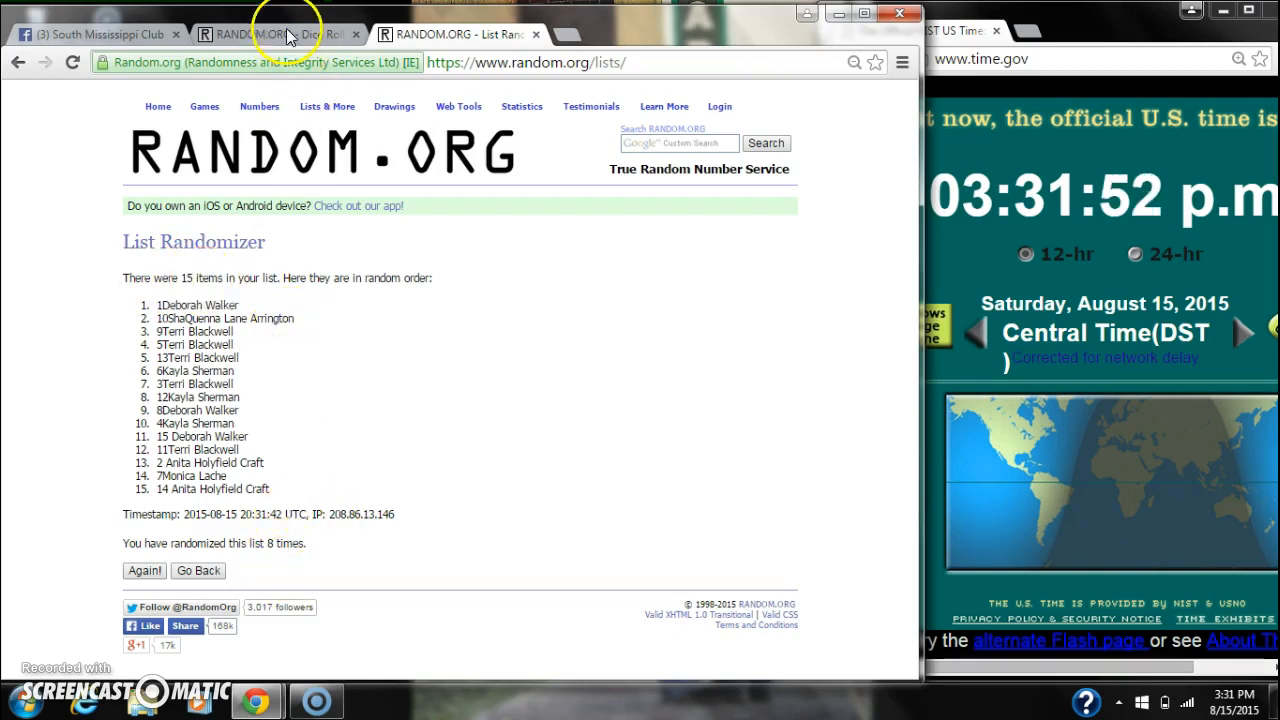
click(96, 32)
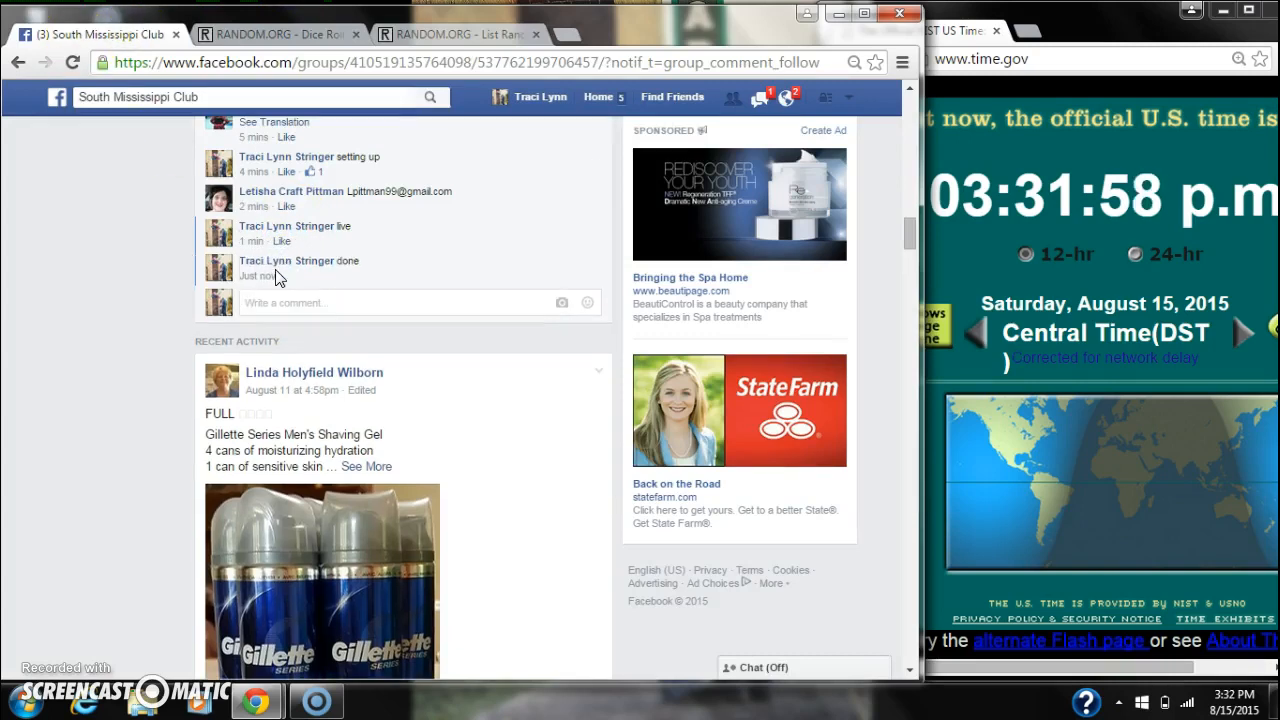
mouse_move(262, 276)
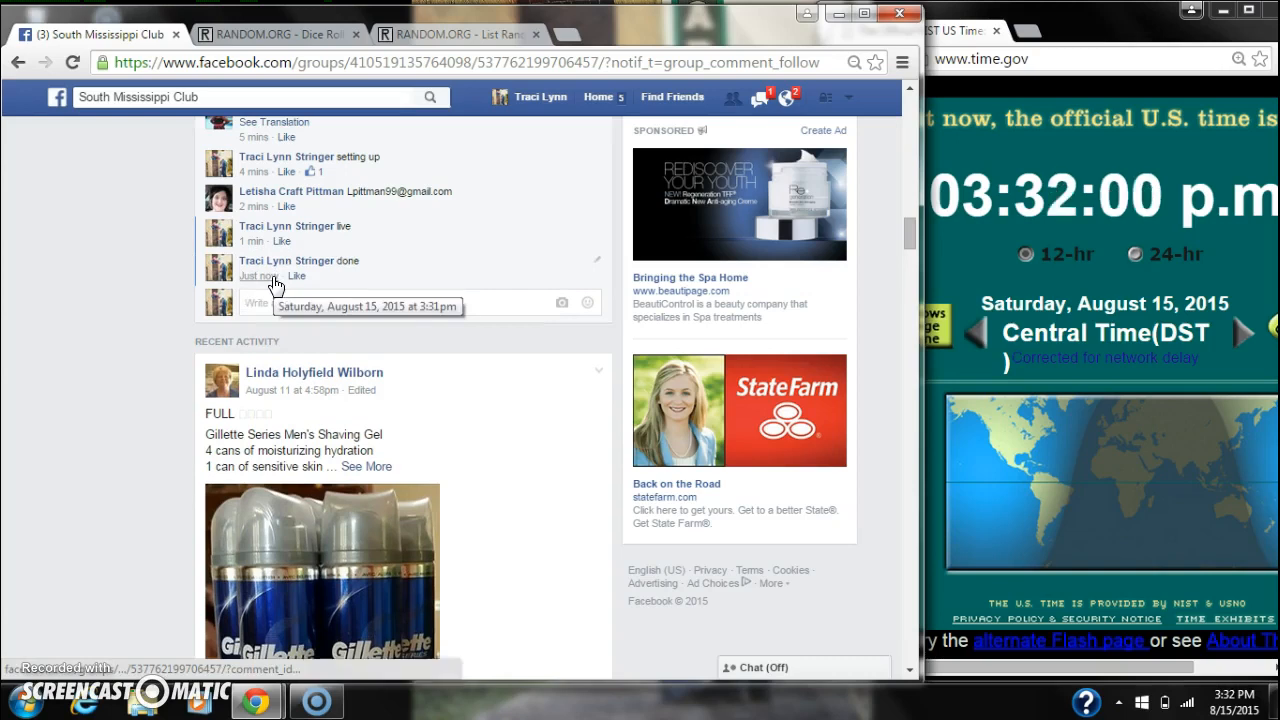
click(1232, 694)
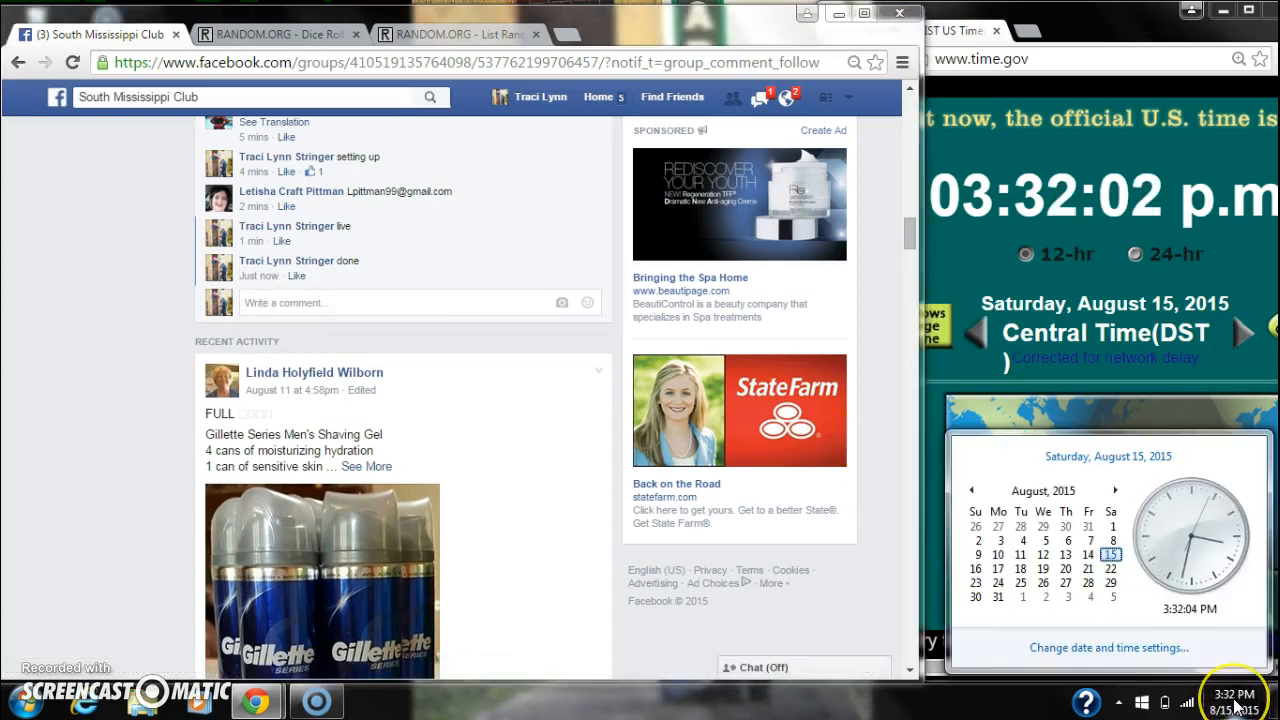
click(470, 34)
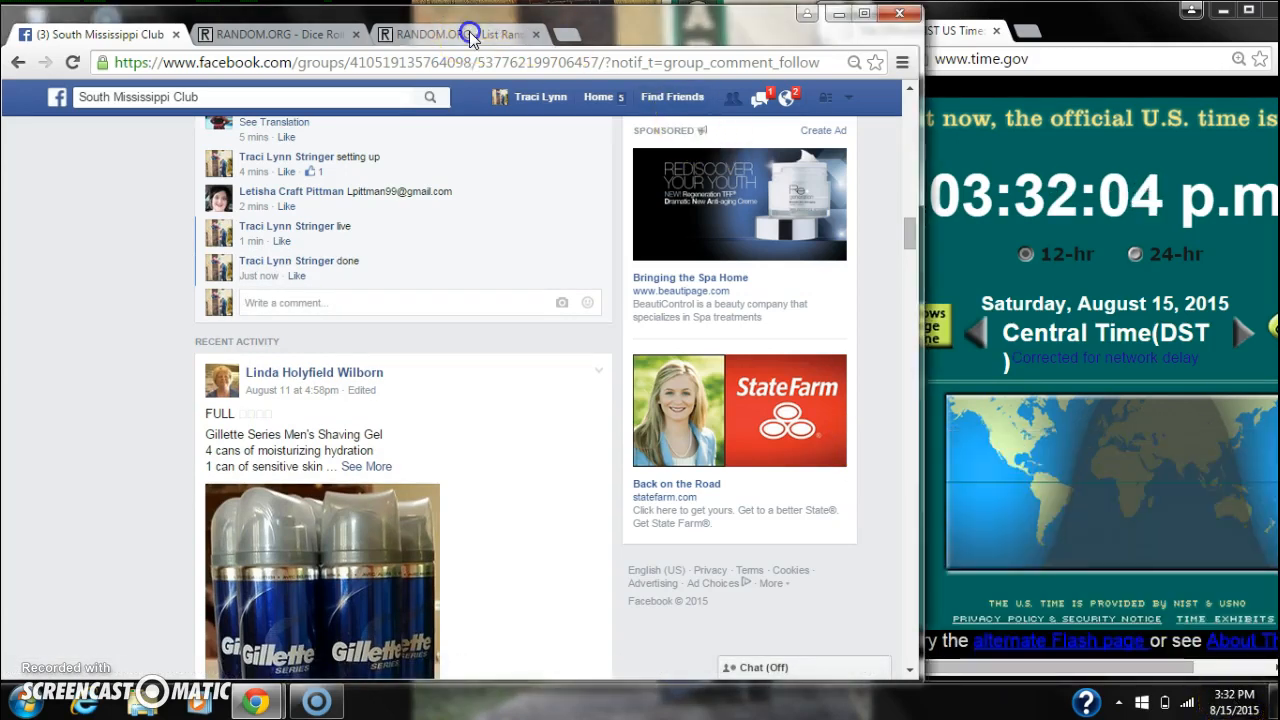
click(460, 34)
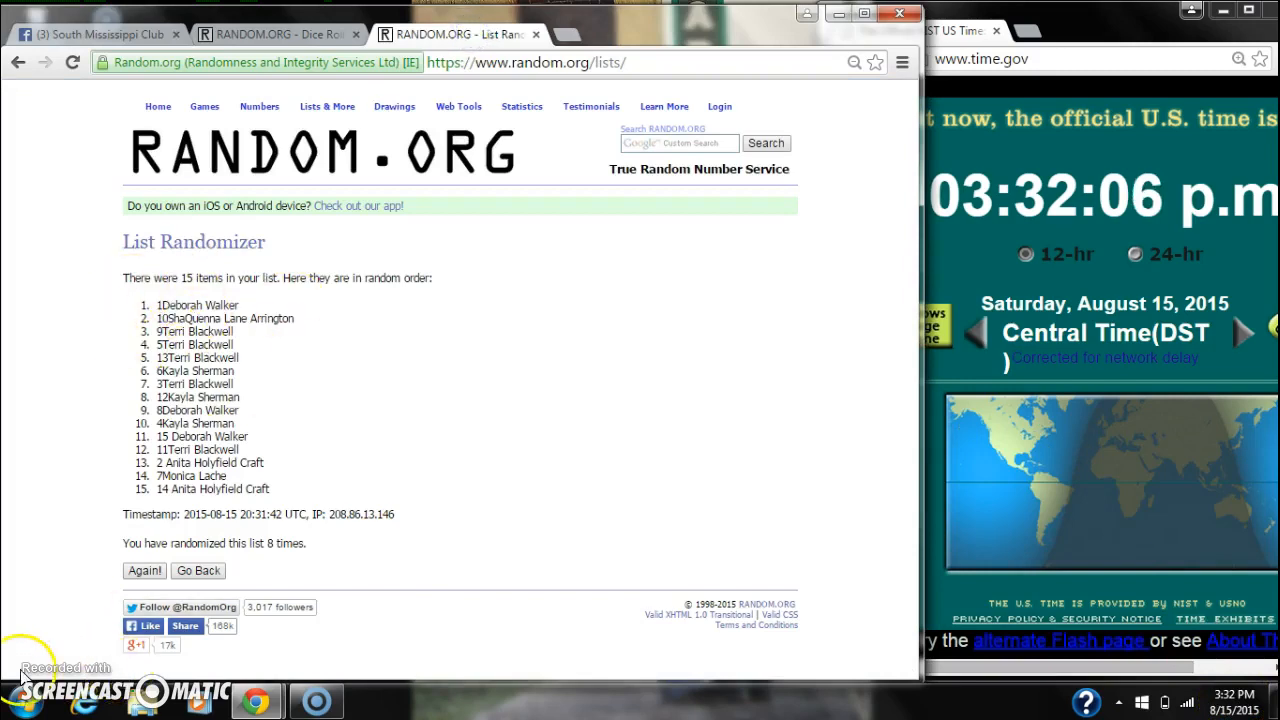